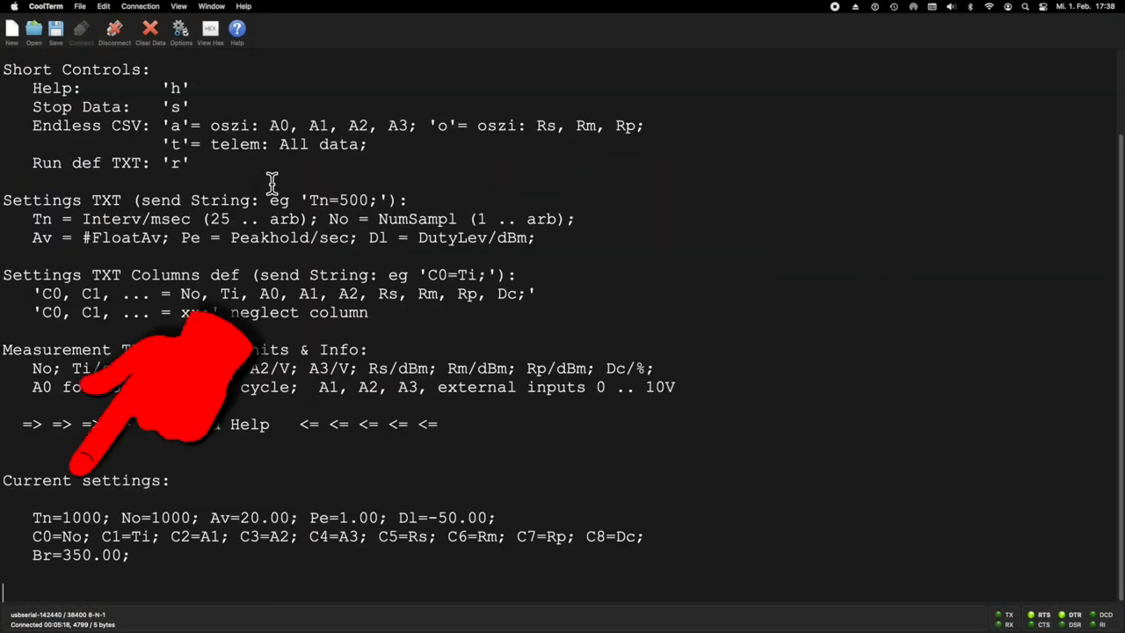
- Bring up the Send String window from the Connection menu
click(140, 7)
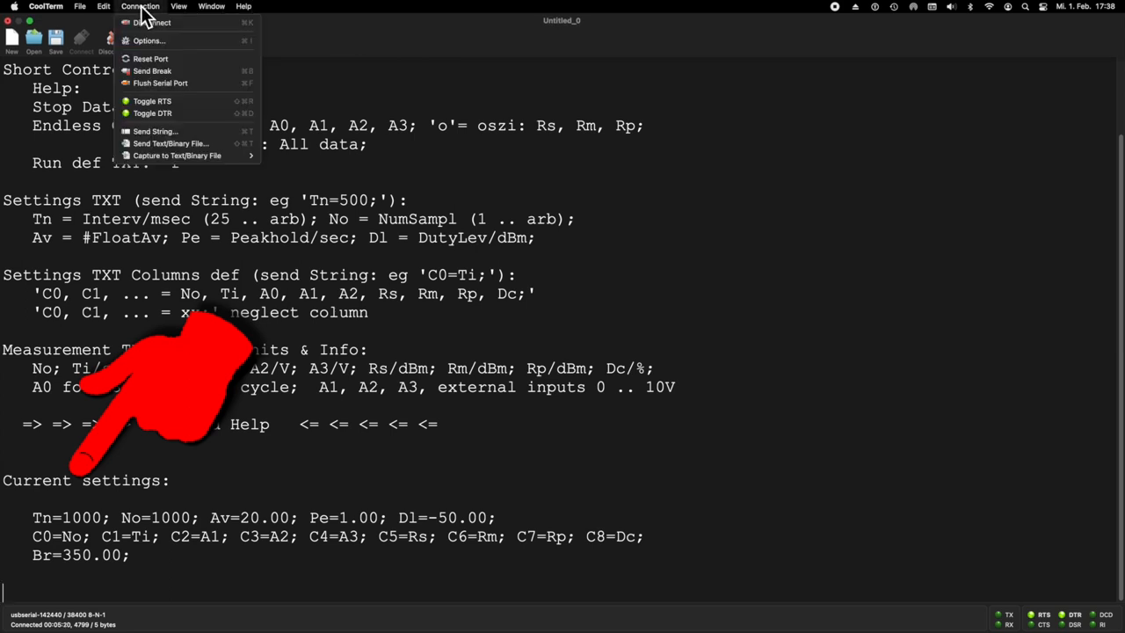
mouse_move(151, 112)
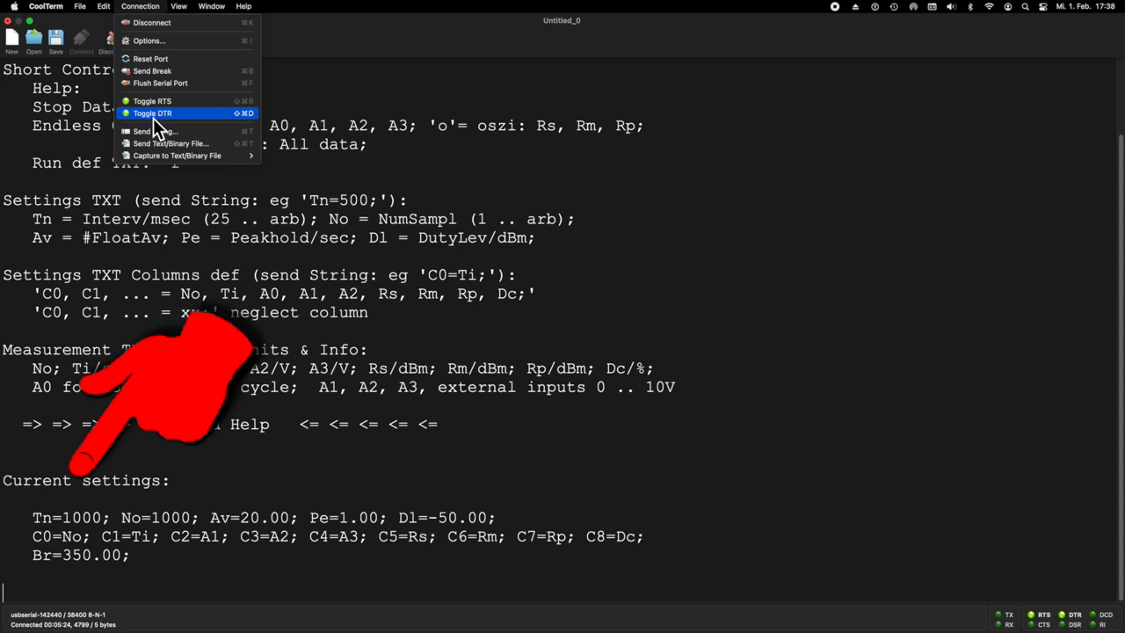
click(155, 130)
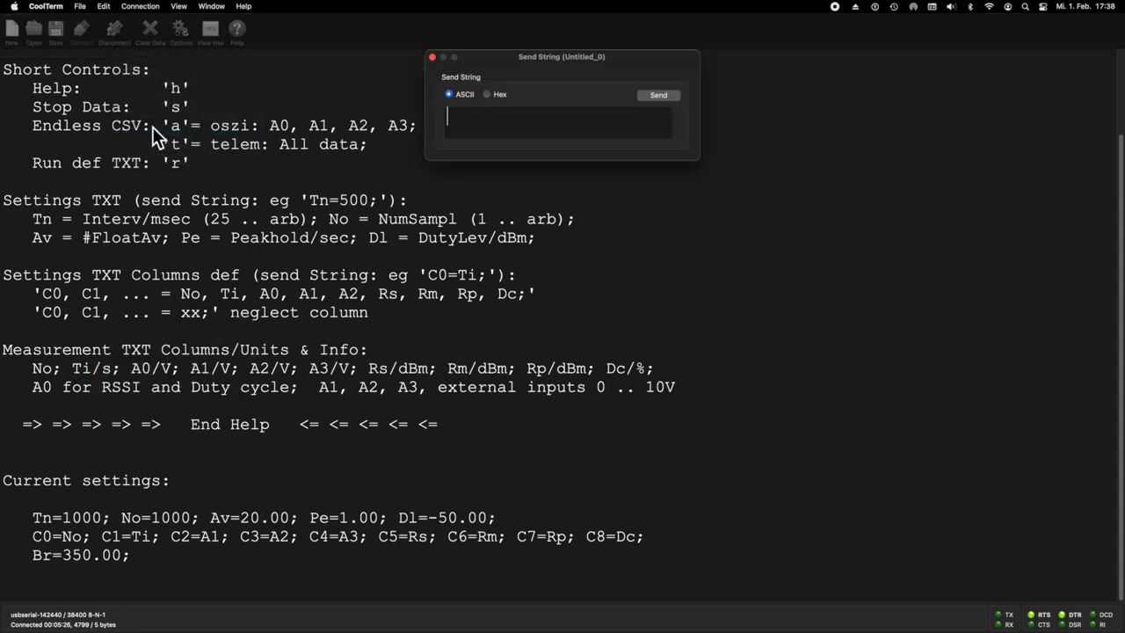
mouse_move(495, 119)
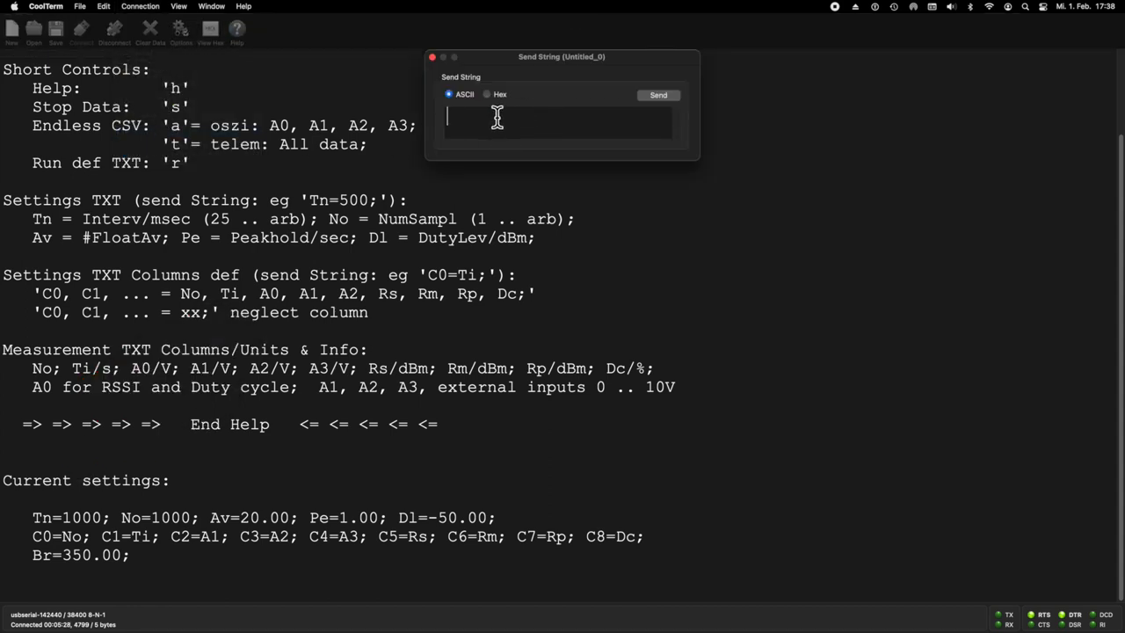
- Enter the first settings of the command: Tn=10000; No=8640; Pe=10;
text(Tn=)
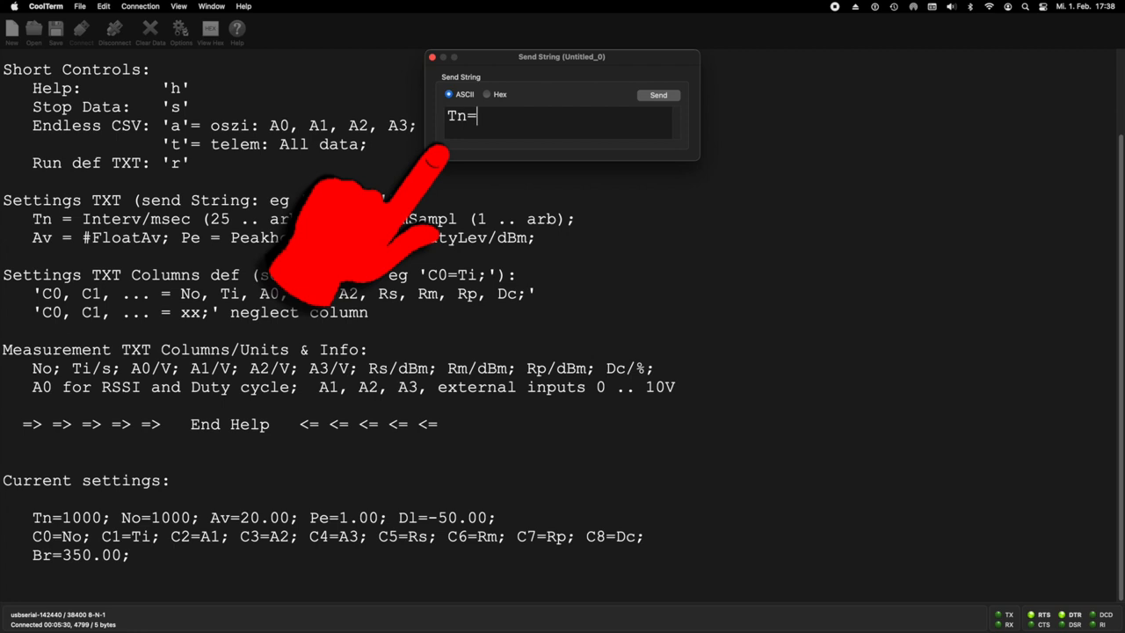
text(1000)
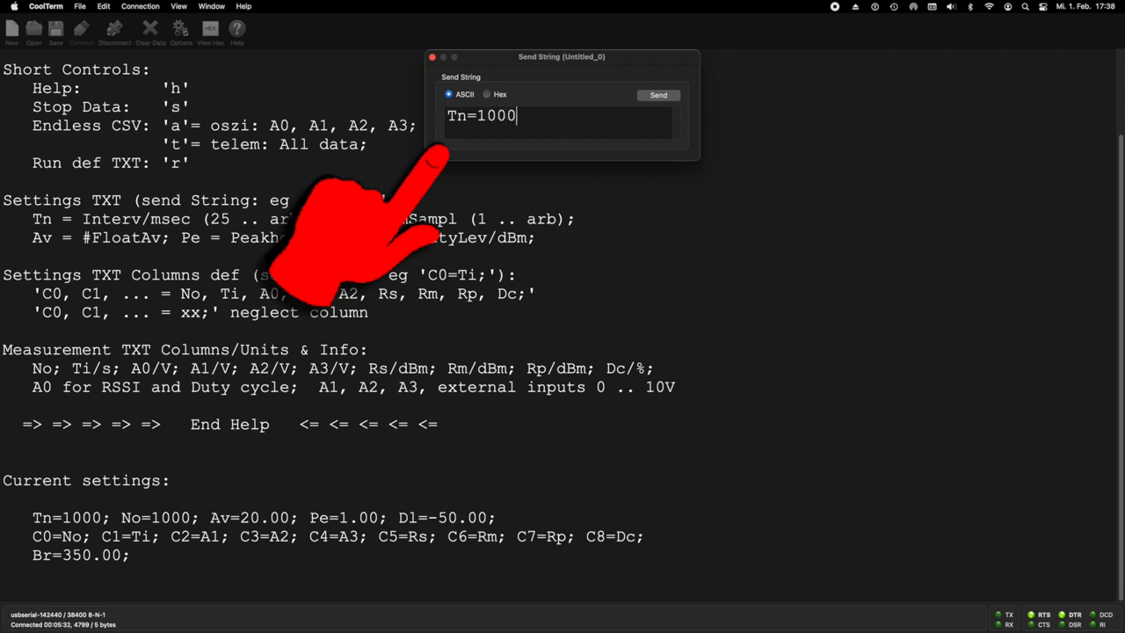
text(0;)
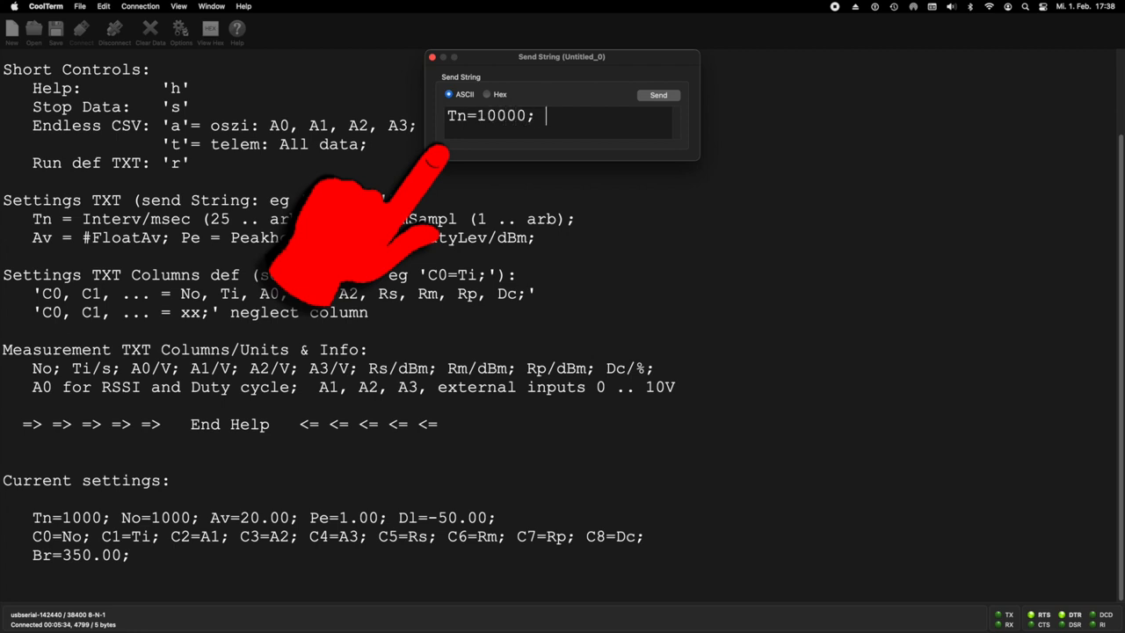
text(N)
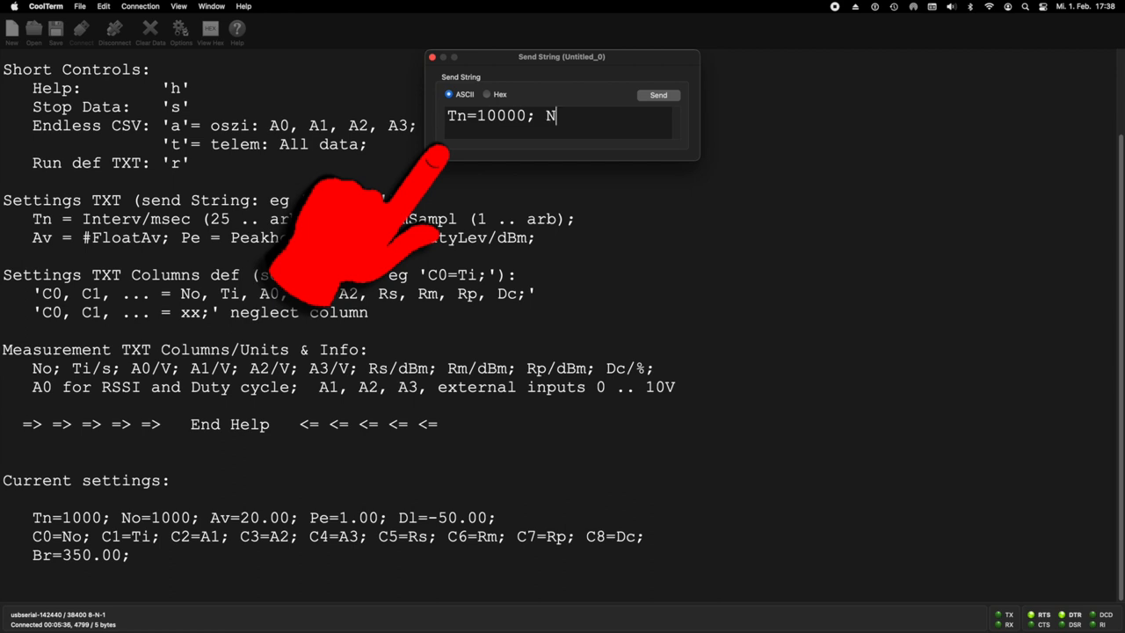
text(o=)
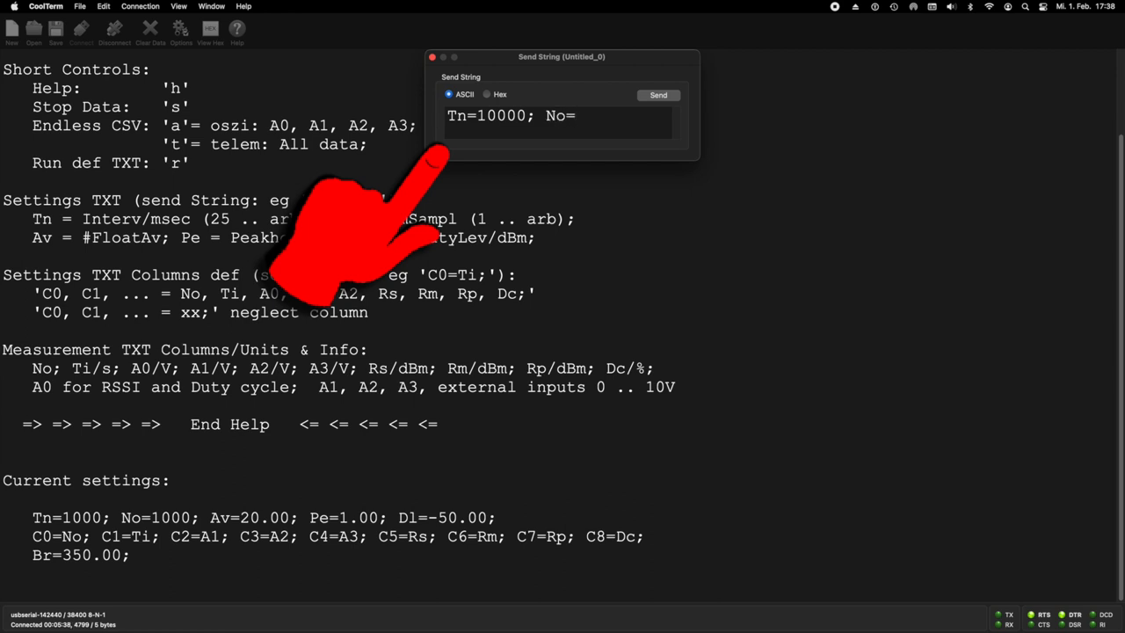
text(864)
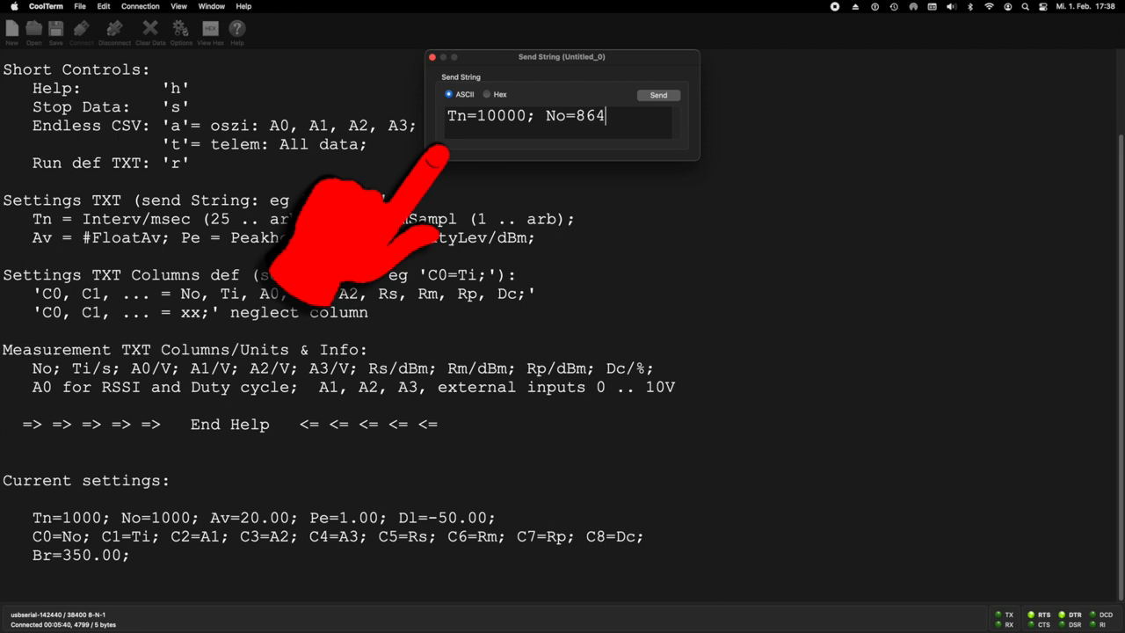
text(0;)
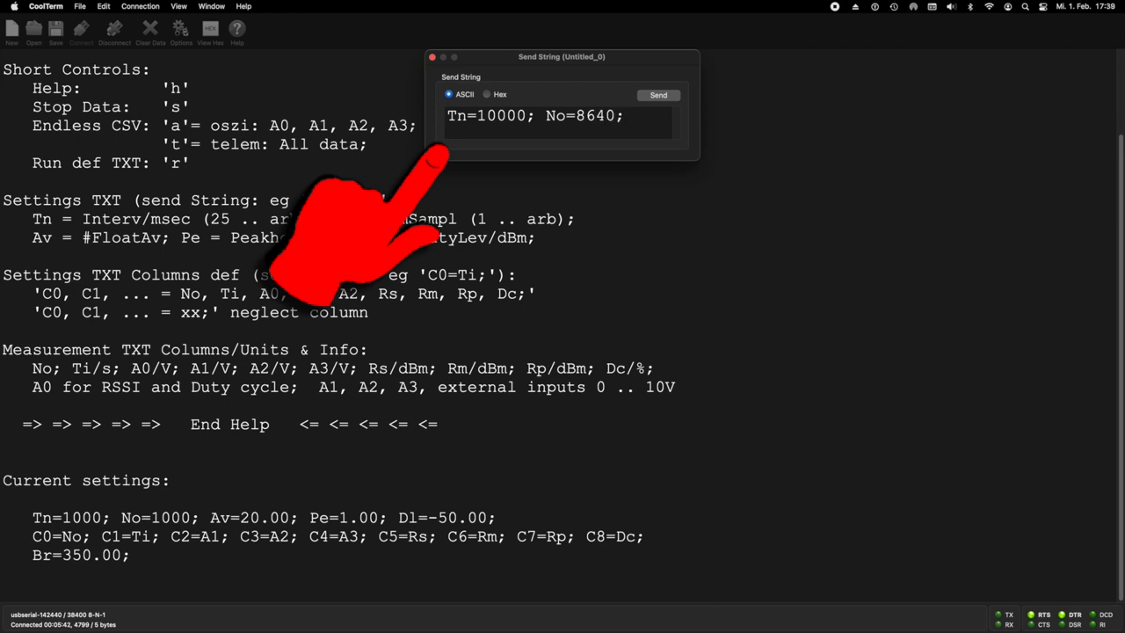
text(Pe=10)
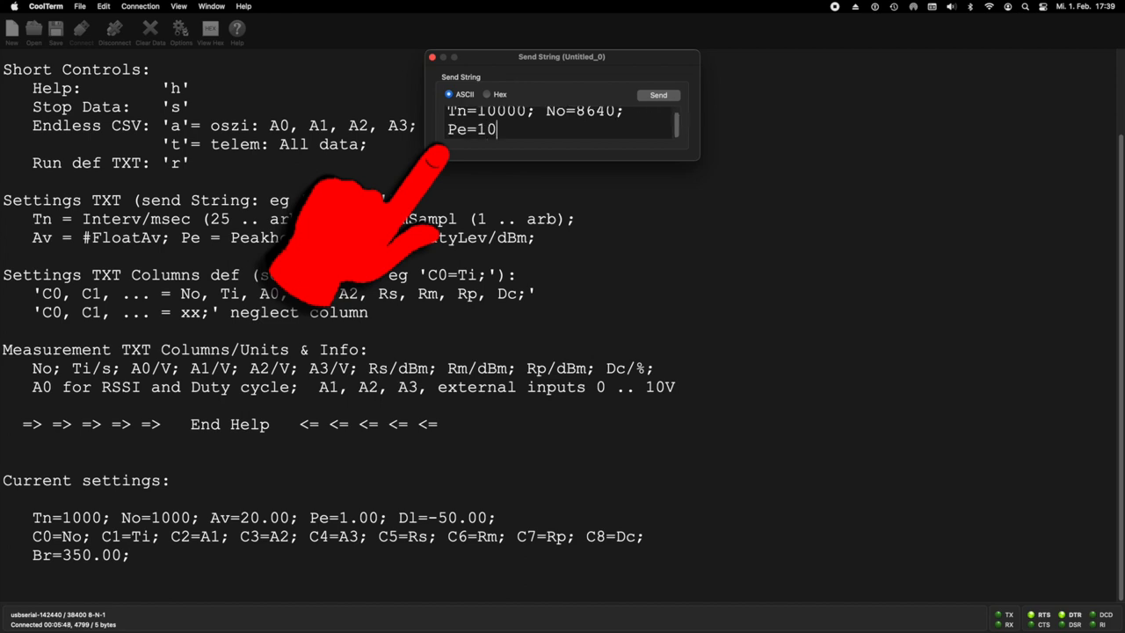
text(;)
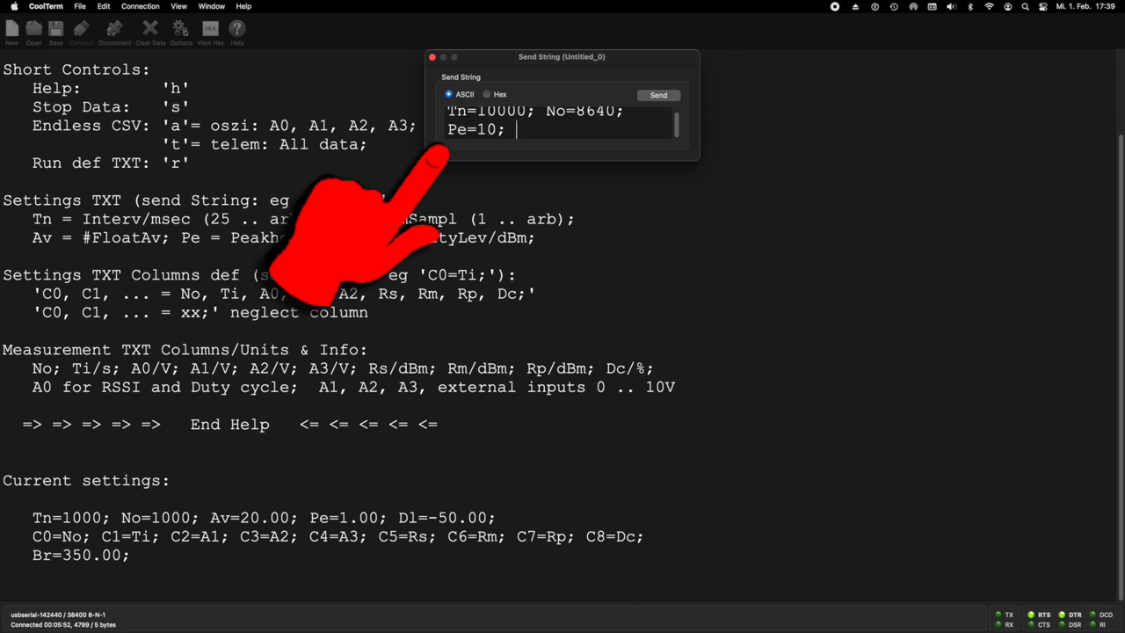
- Complete the command with Av=400; Dl=-55; so it is ready to send
text(A)
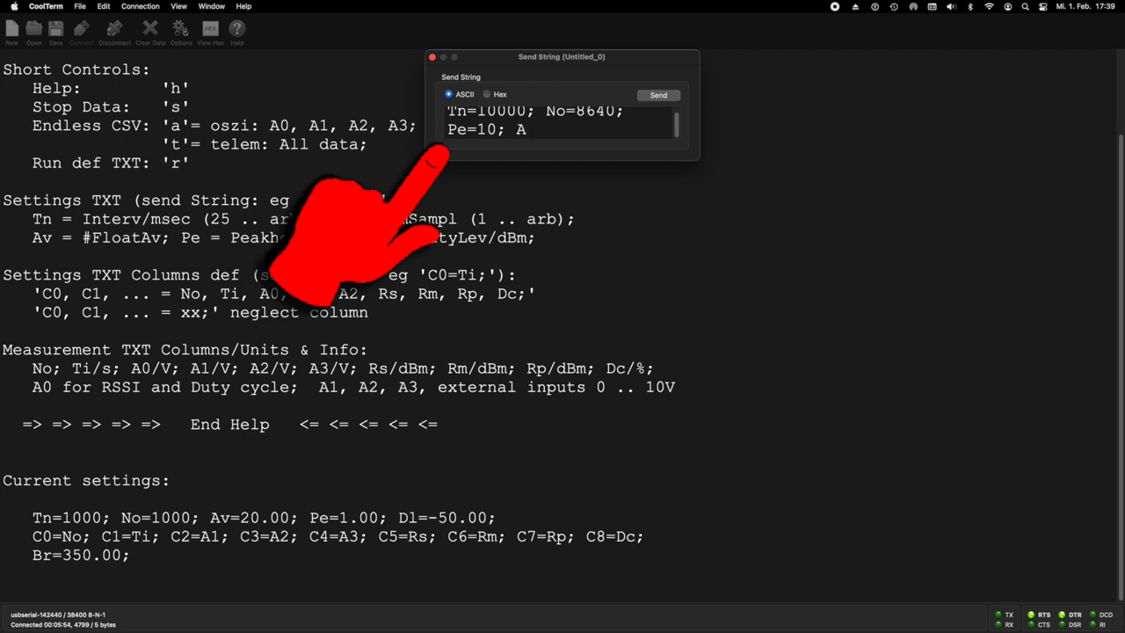
text(Av=)
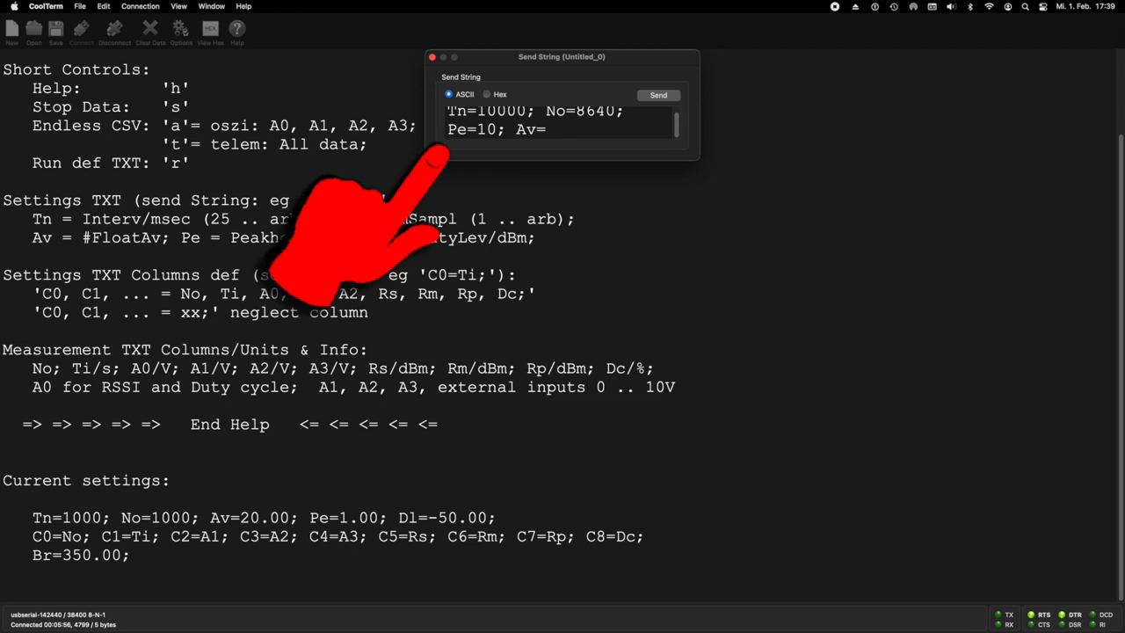
text(4)
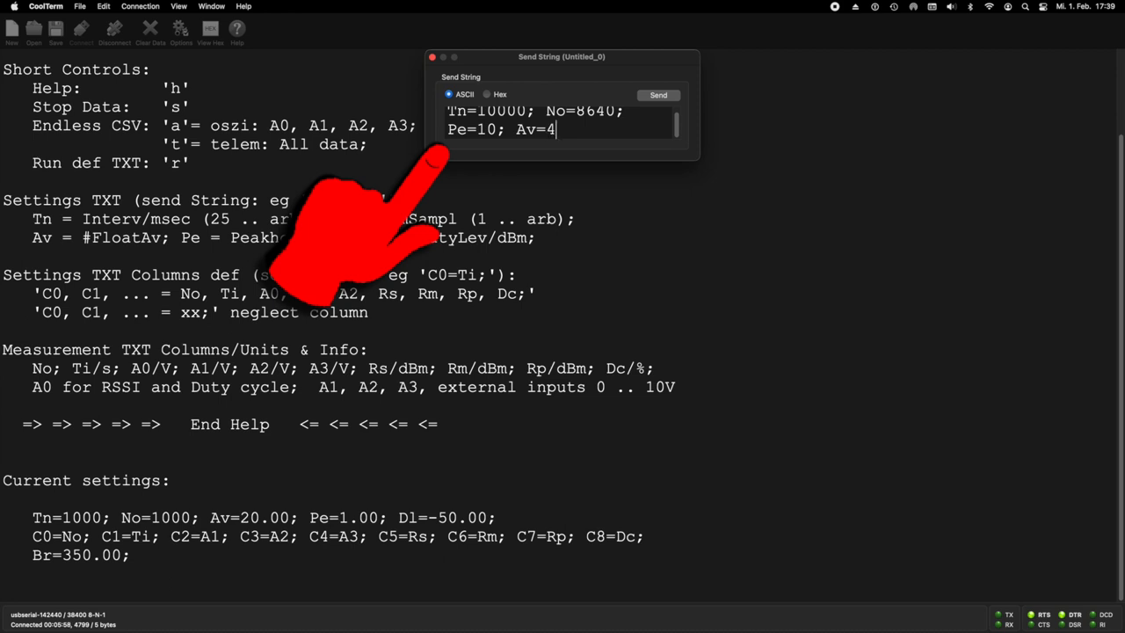
text(00)
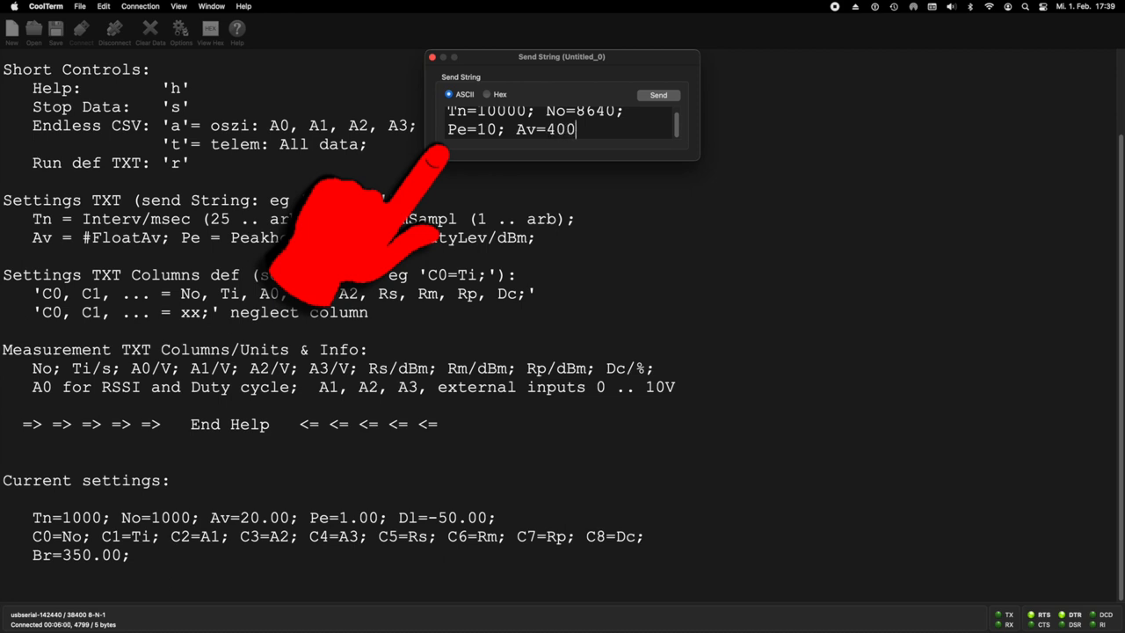
text(;)
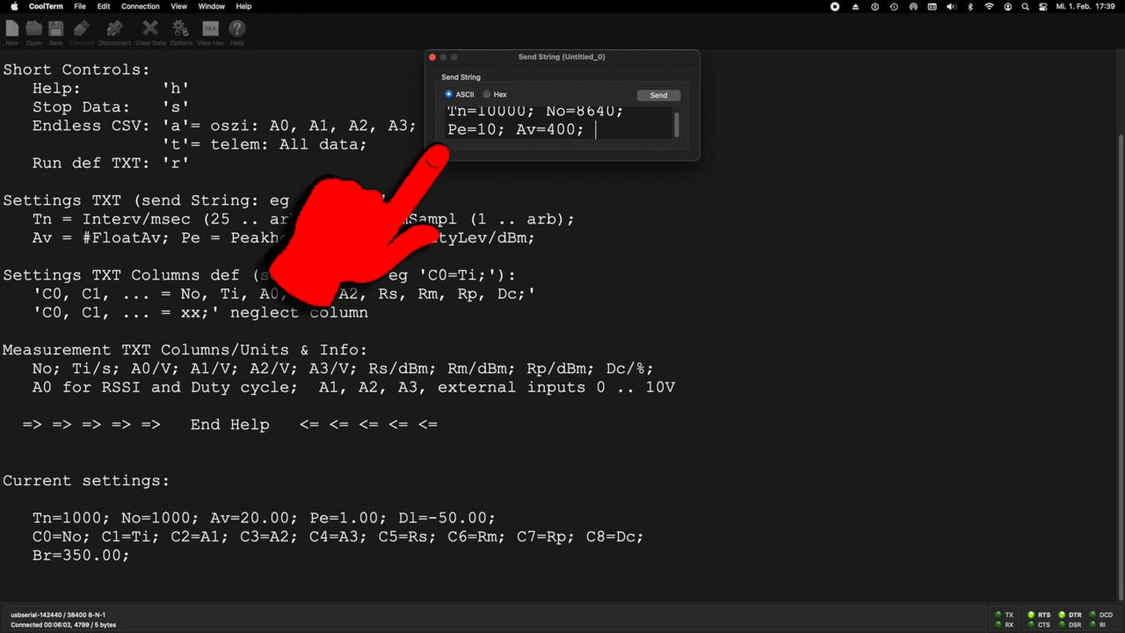
text(DL)
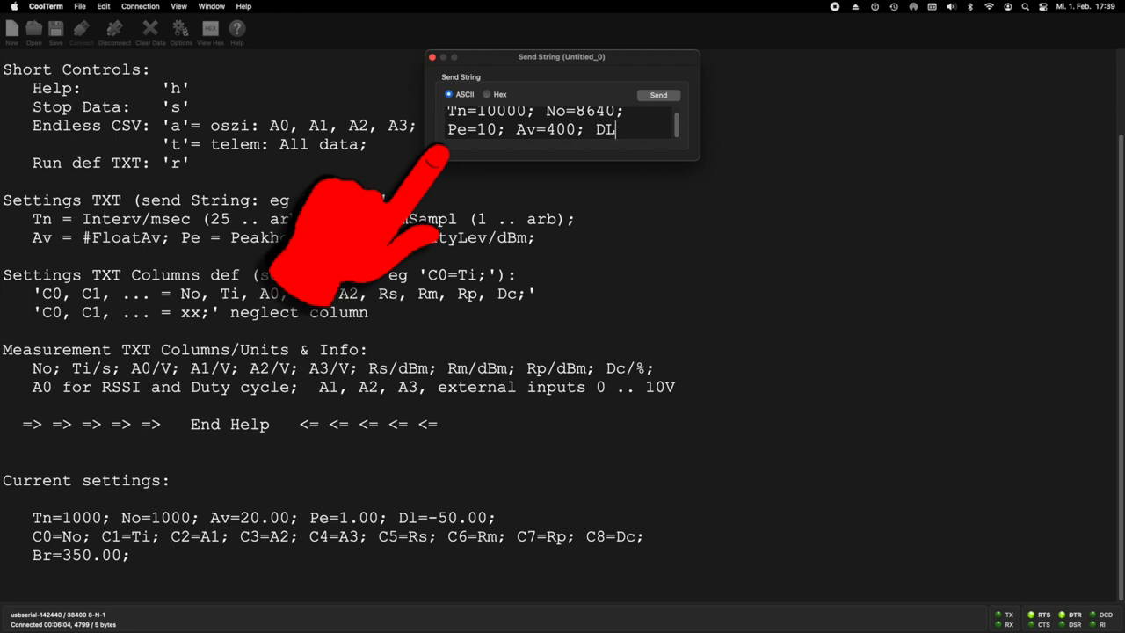
key(Backspace)
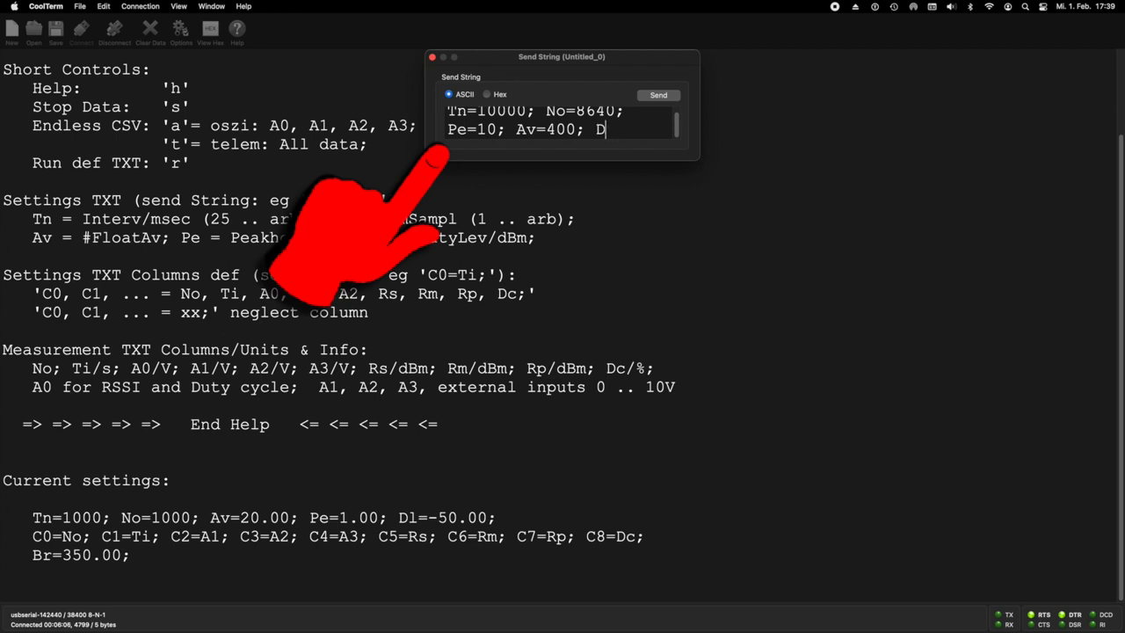
text(l=)
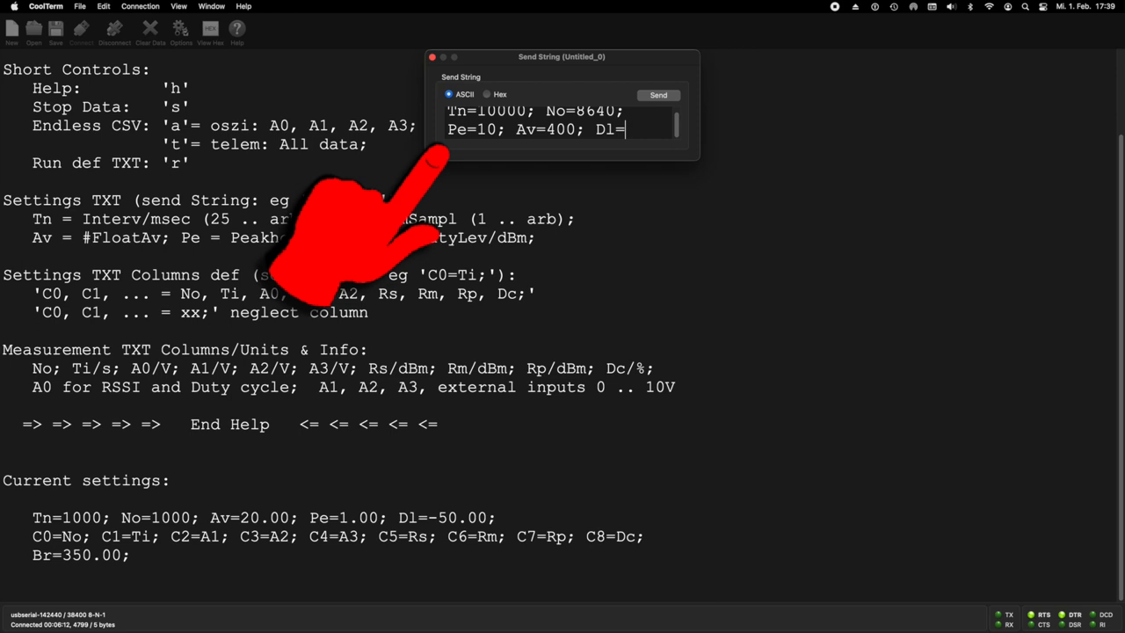
text(-)
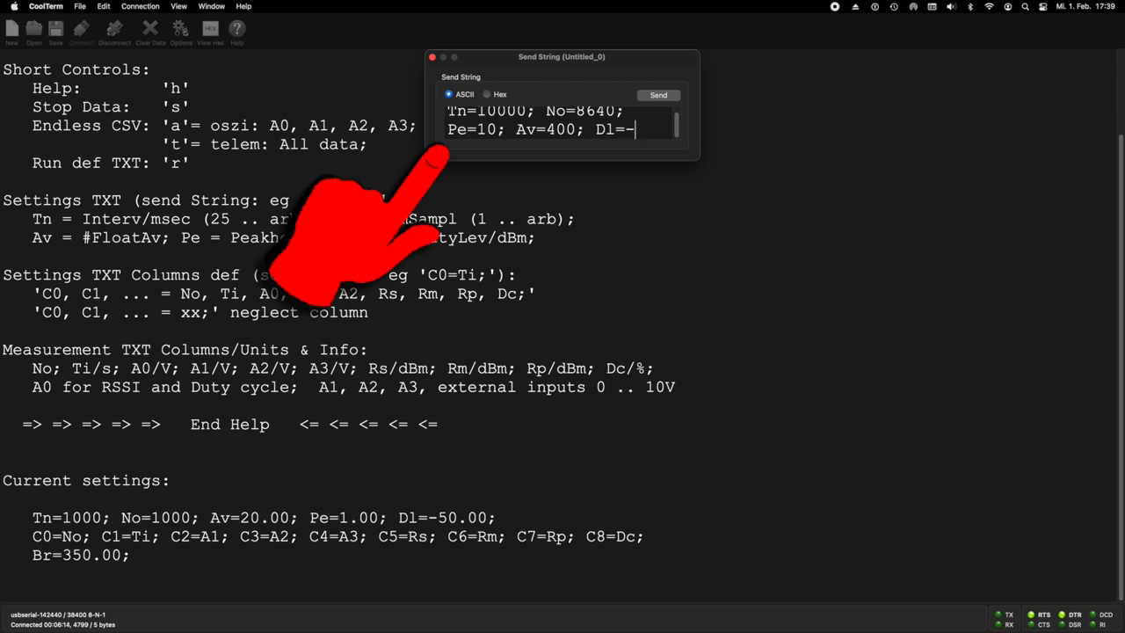
text(55;)
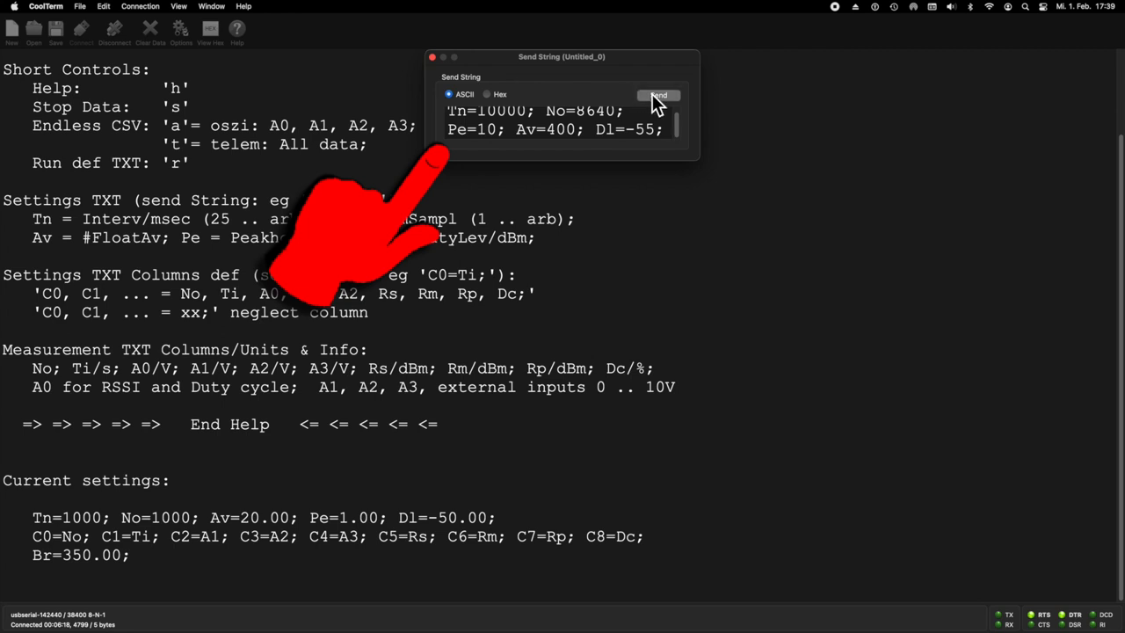
- Send the settings command so the device reports Tn=10000, No=8640, Av=400, Pe=10, Dl=-55
click(657, 94)
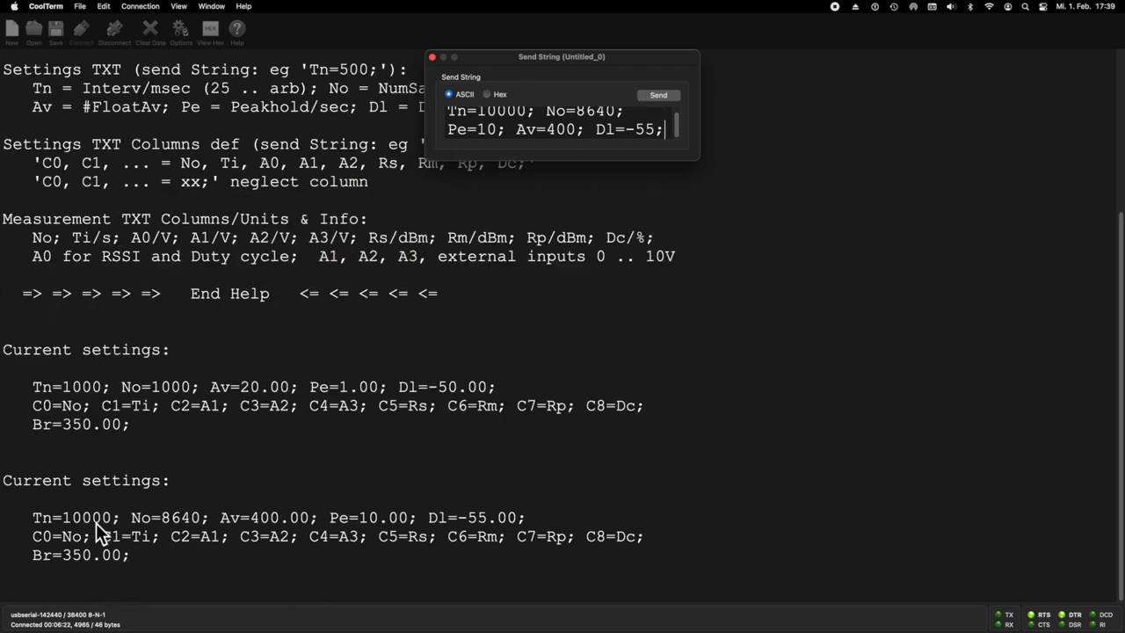
mouse_move(281, 527)
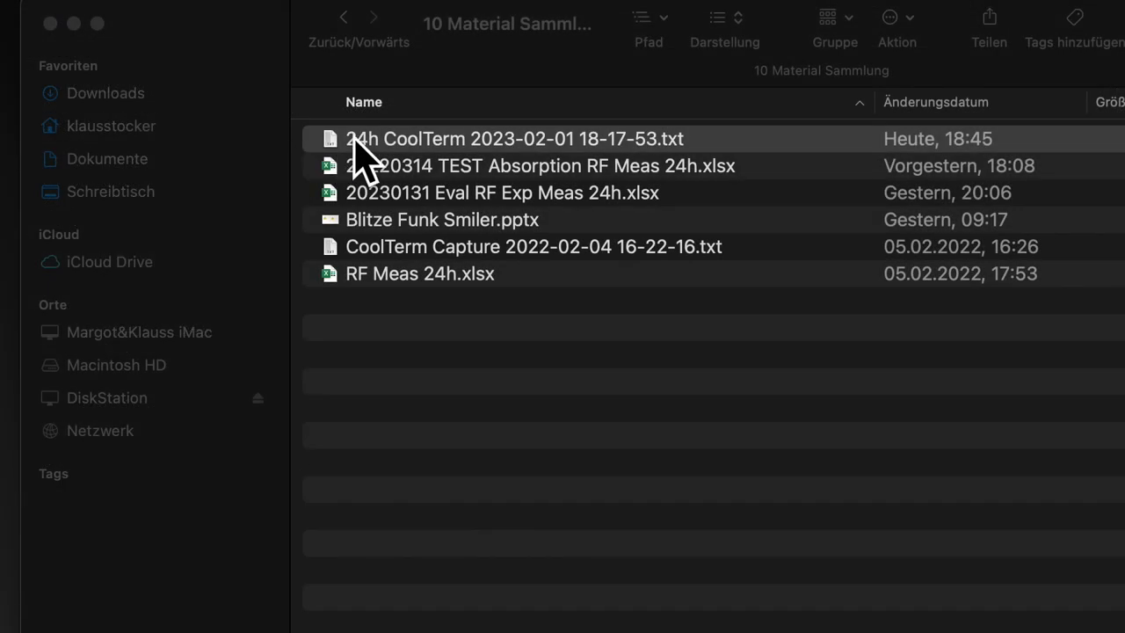
double_click(514, 139)
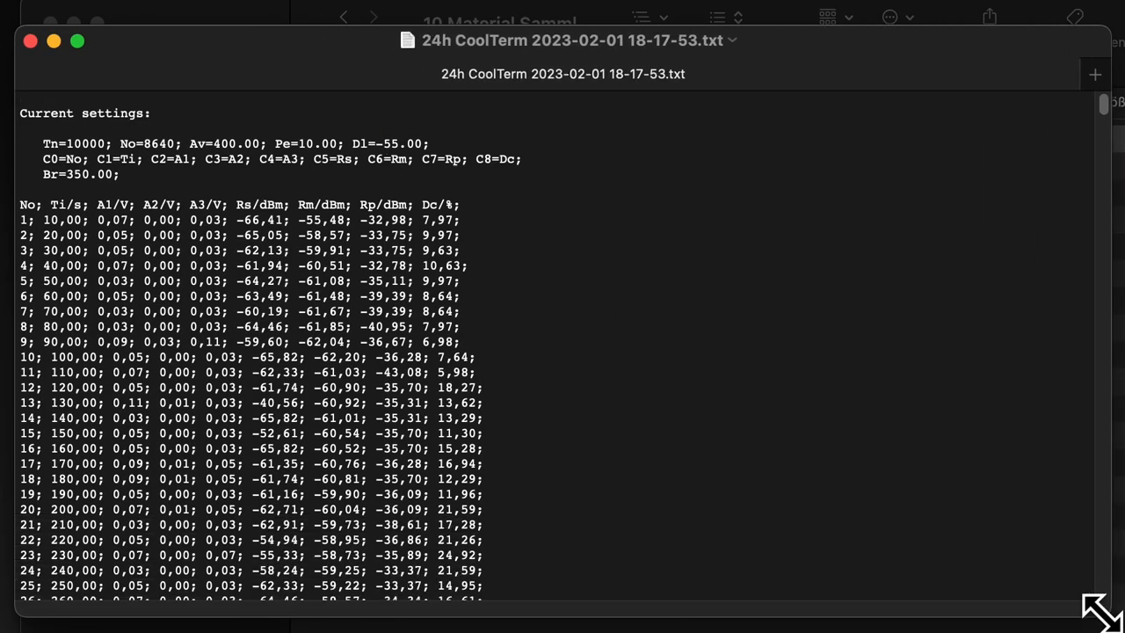
mouse_move(643, 297)
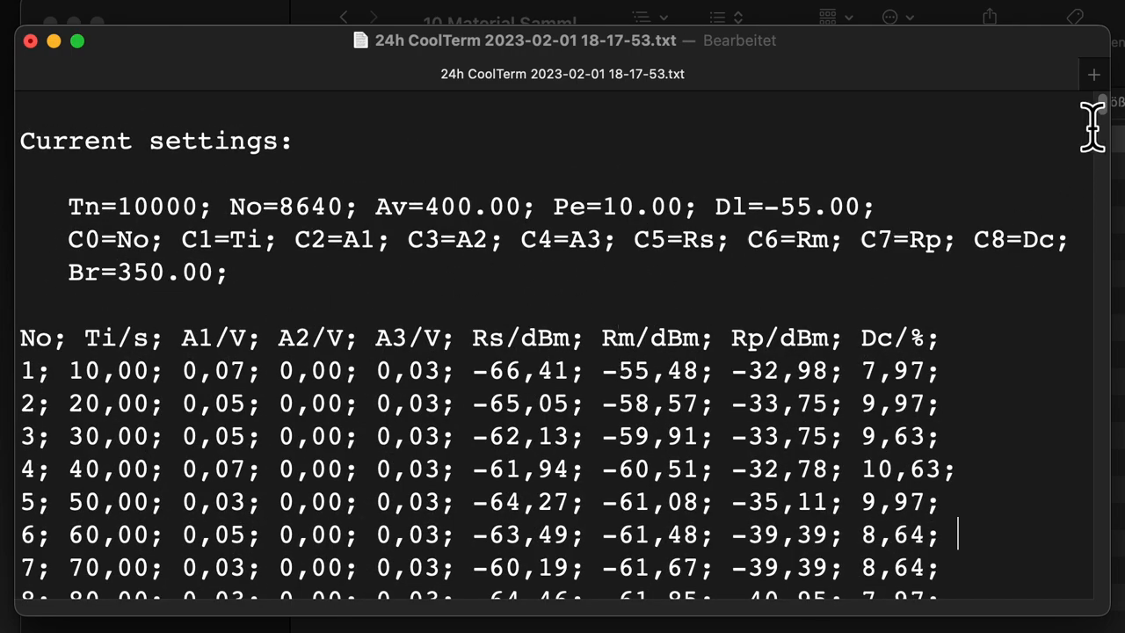
scroll(down, 3)
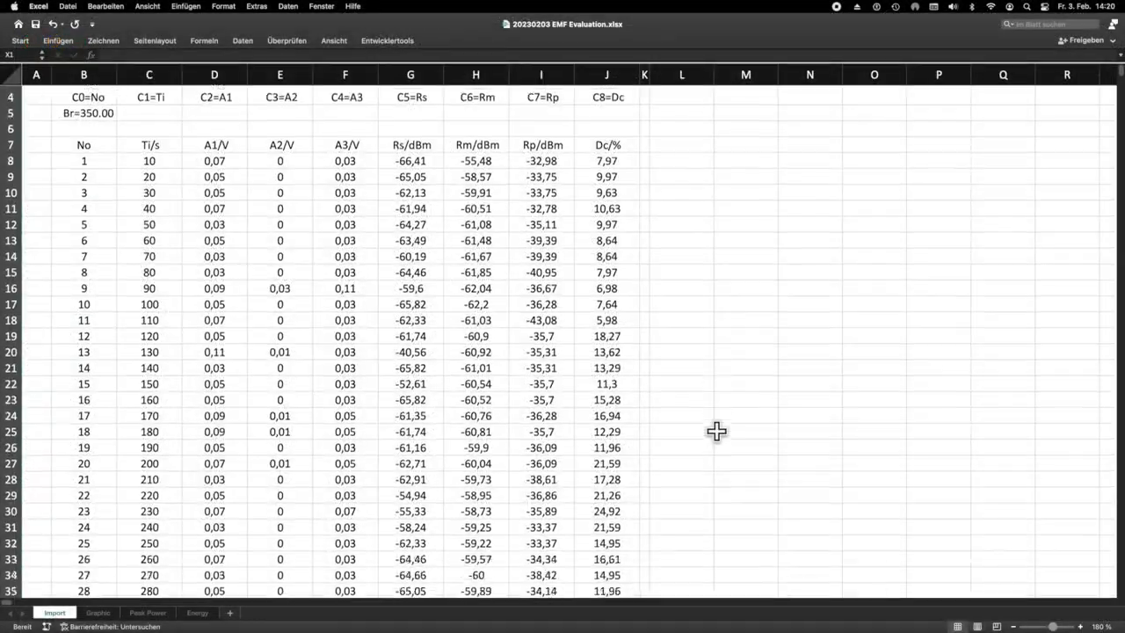
scroll(down, 3)
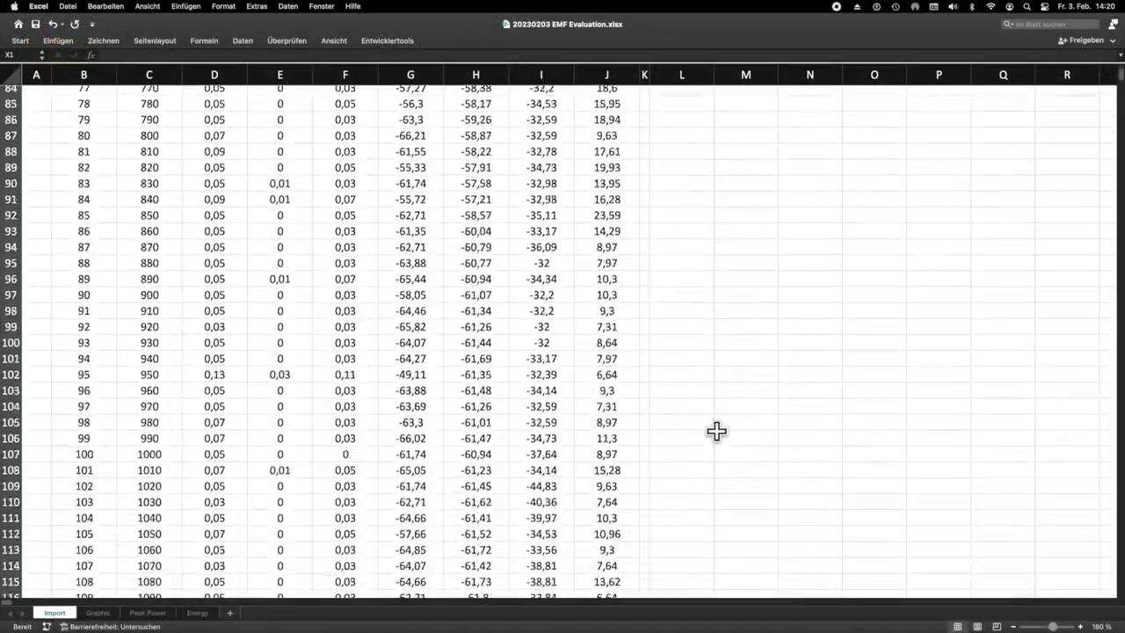
scroll(down, 3)
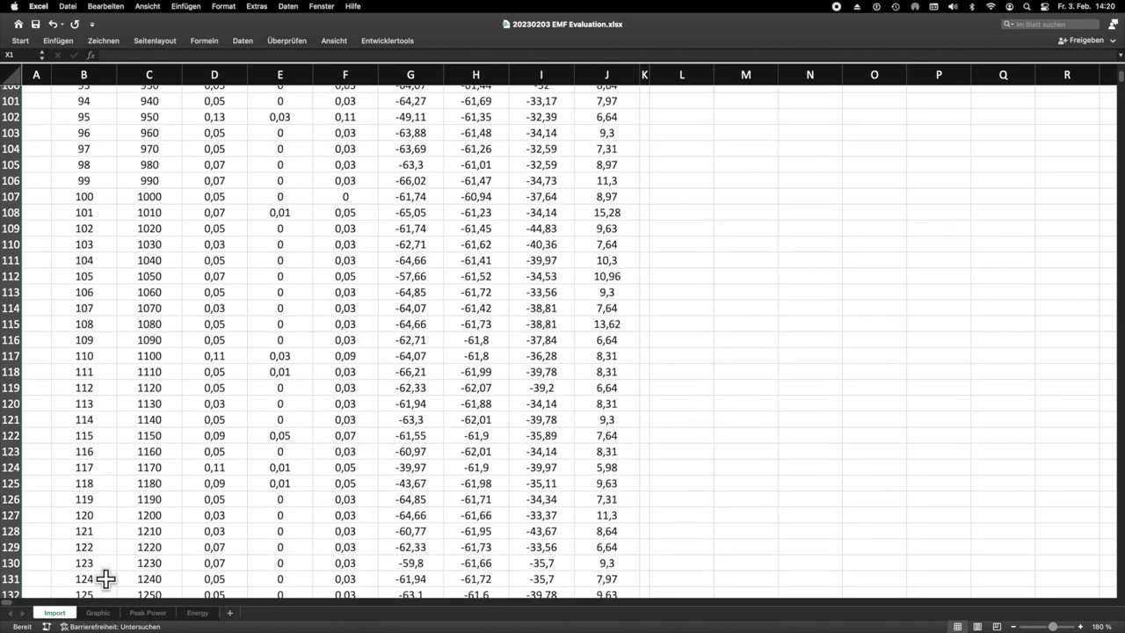
- Show the Graphs sheet and scroll through the Rs, Rm, Rp and Dc charts over 24 hours
click(99, 611)
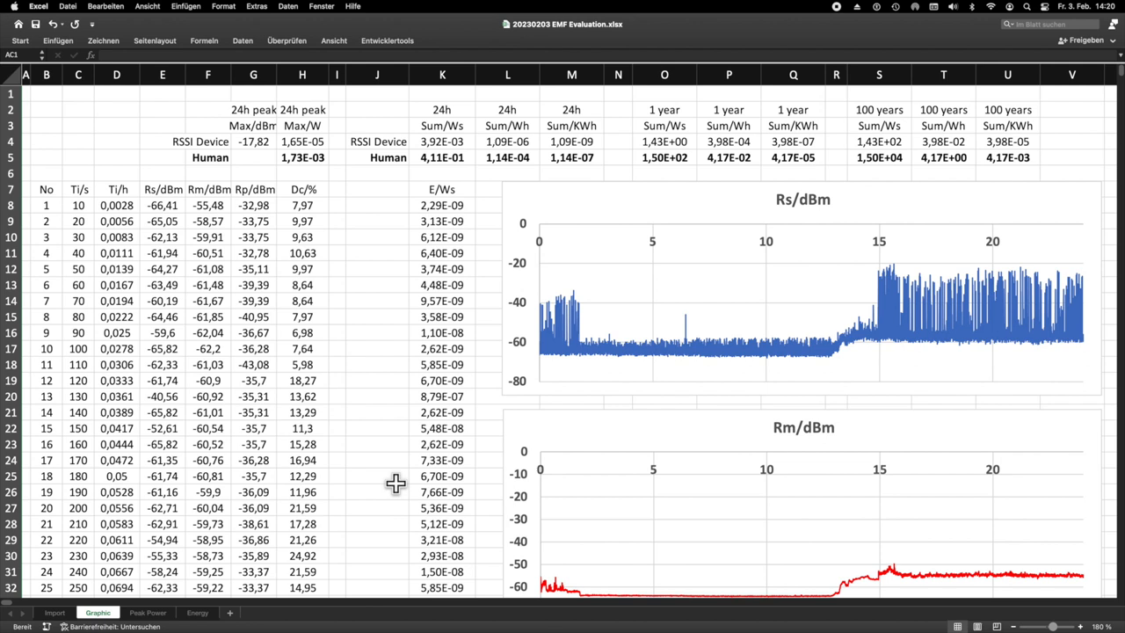
mouse_move(482, 191)
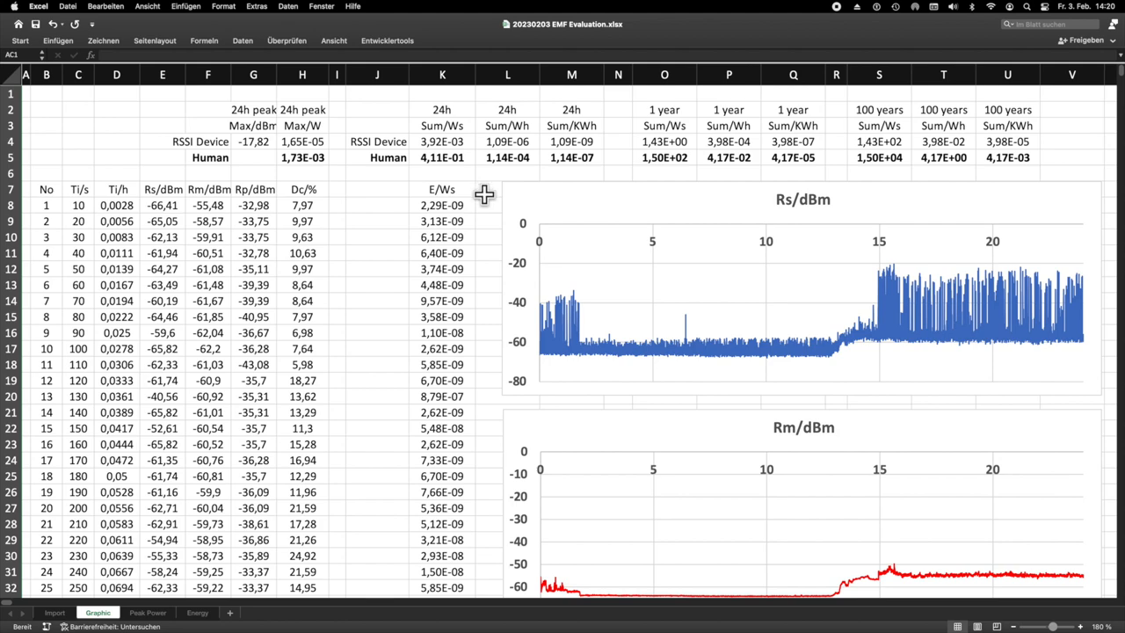
scroll(down, 3)
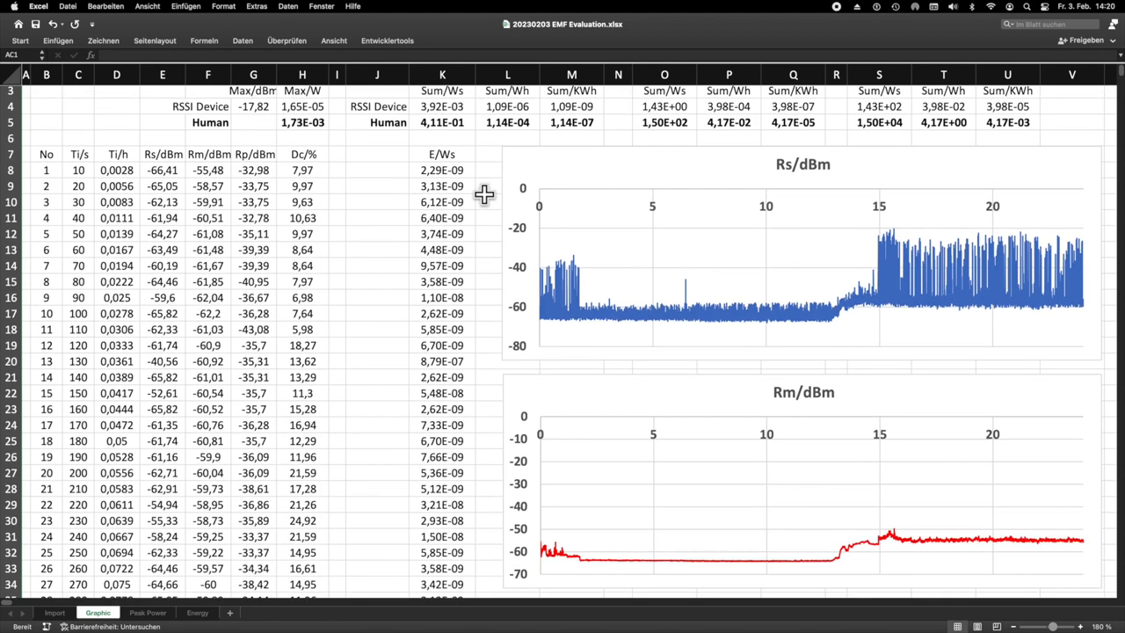
scroll(down, 3)
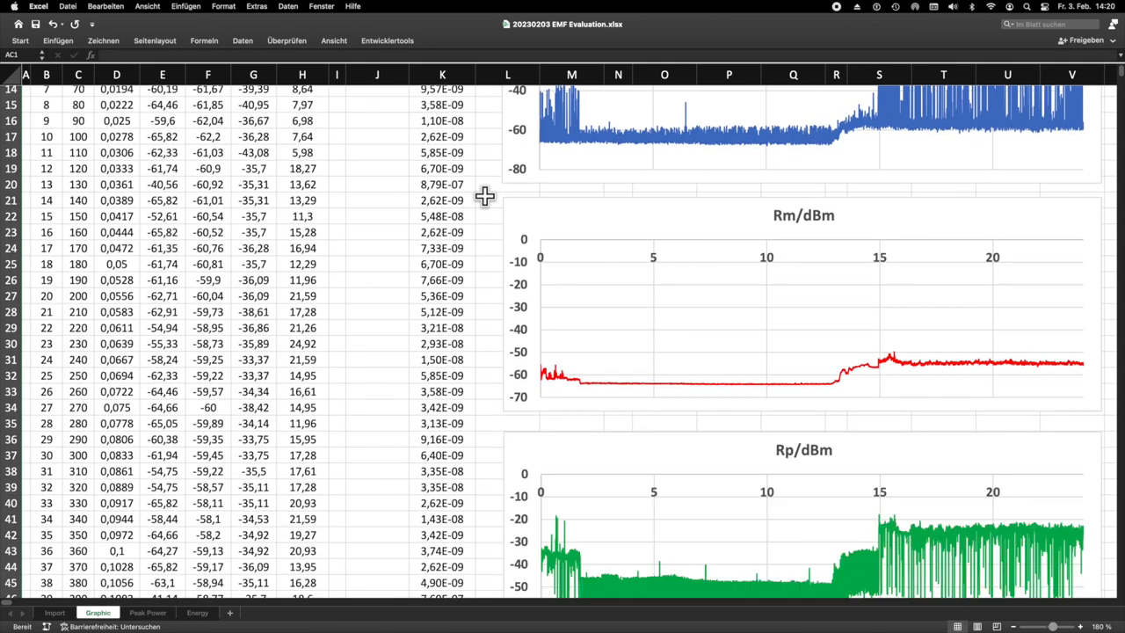
scroll(down, 3)
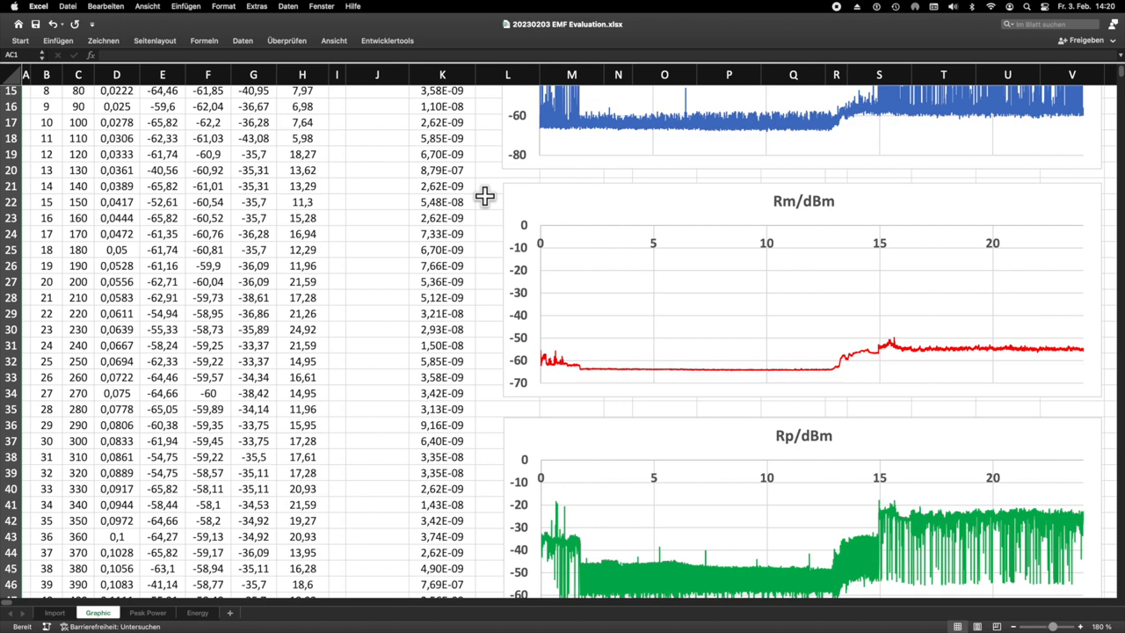
scroll(down, 3)
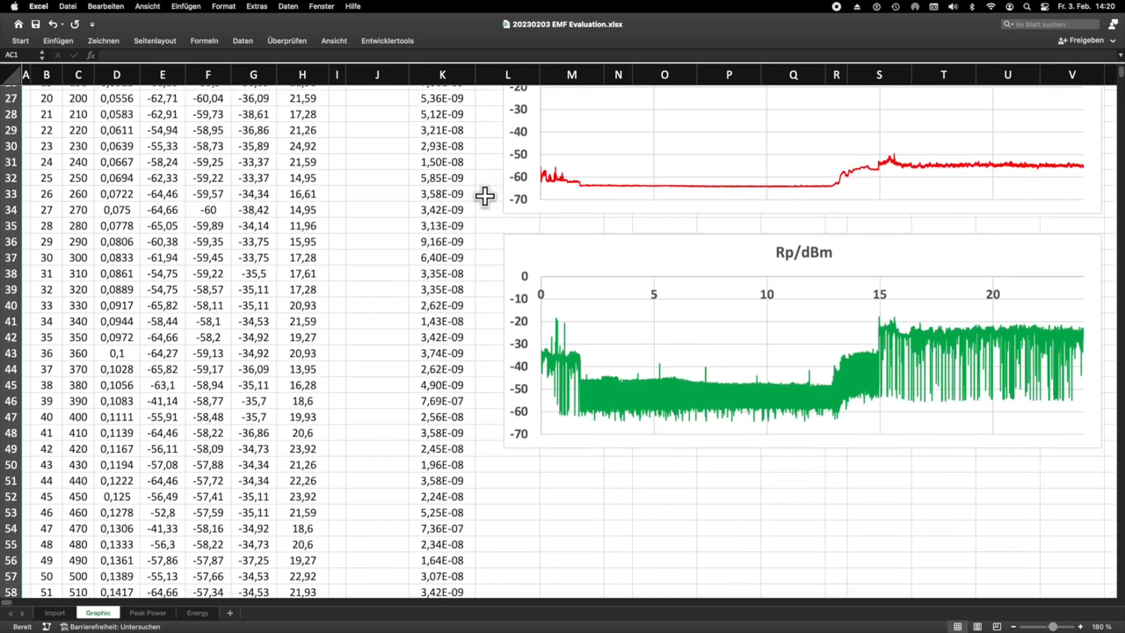
scroll(down, 3)
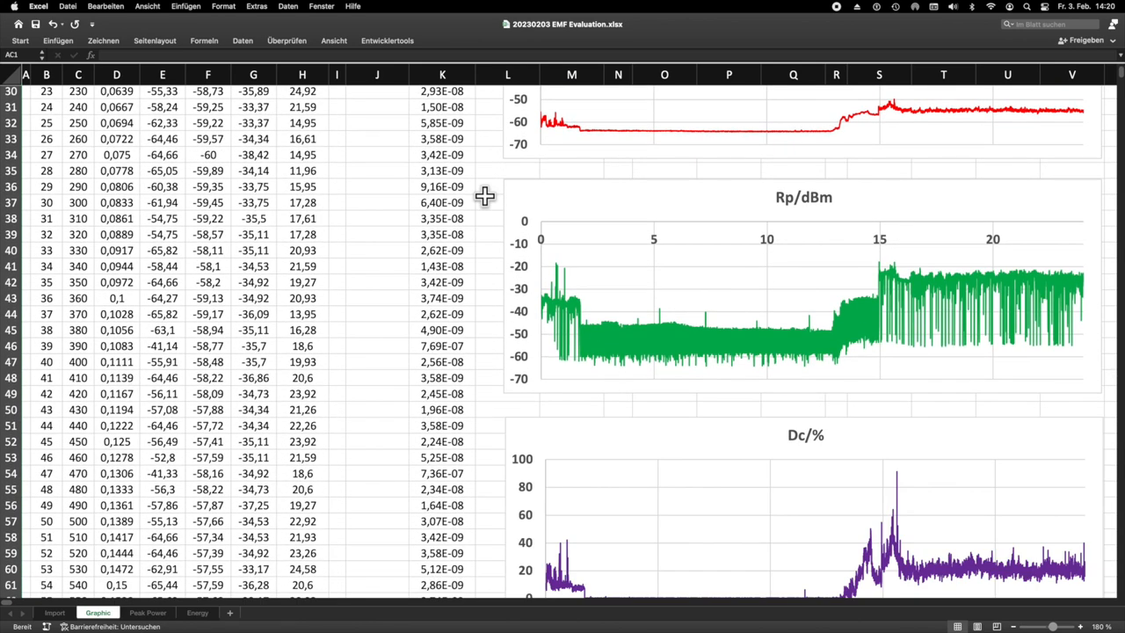
scroll(down, 3)
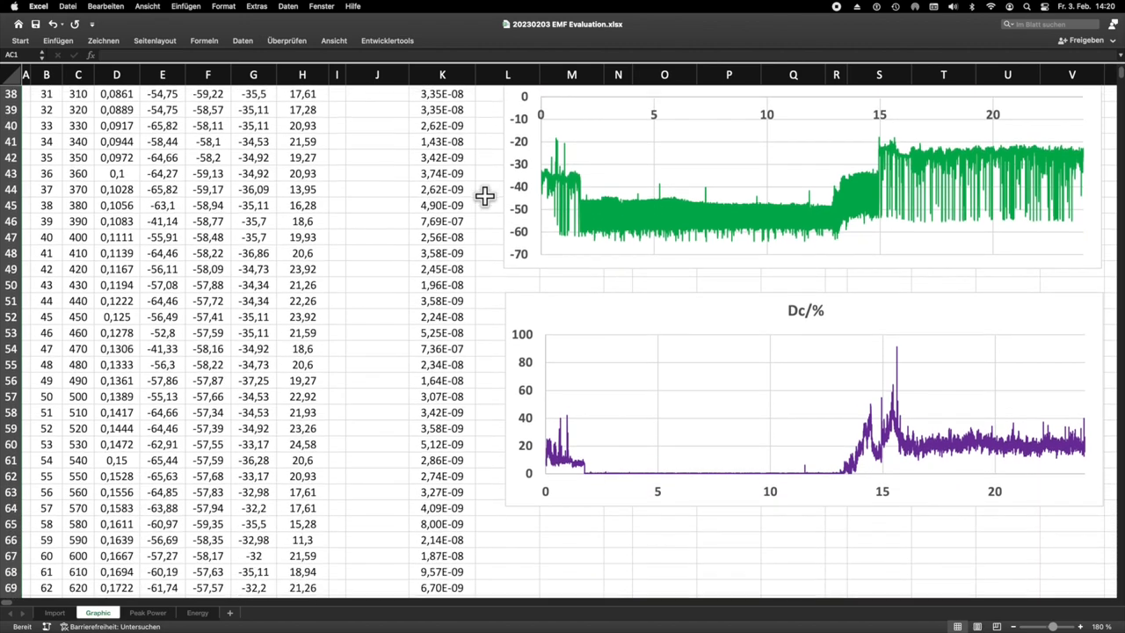
scroll(down, 3)
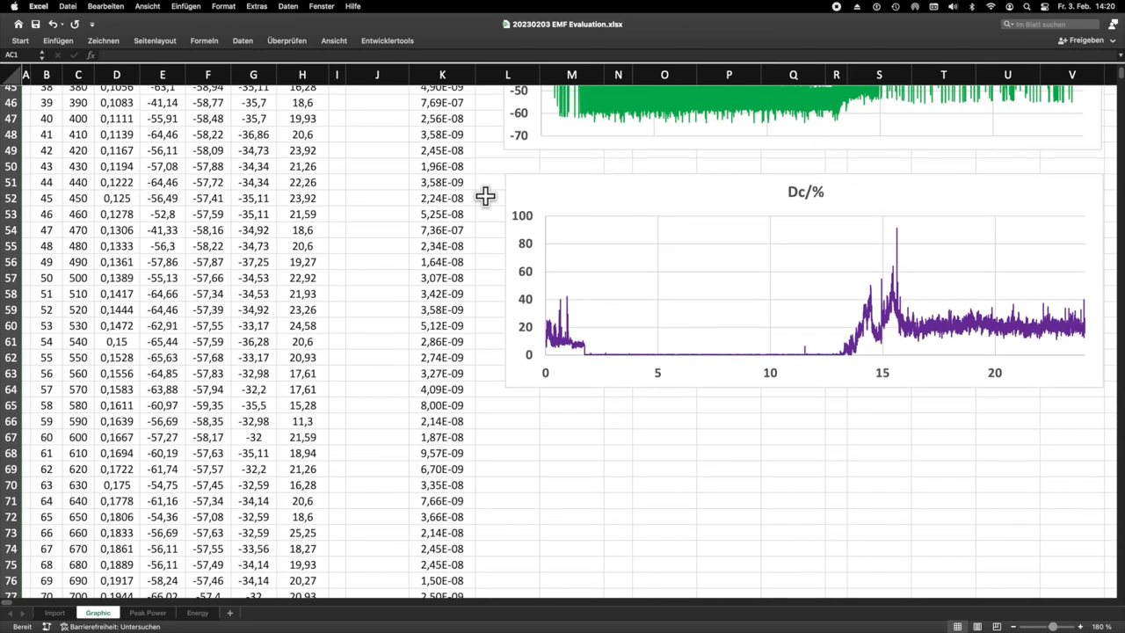